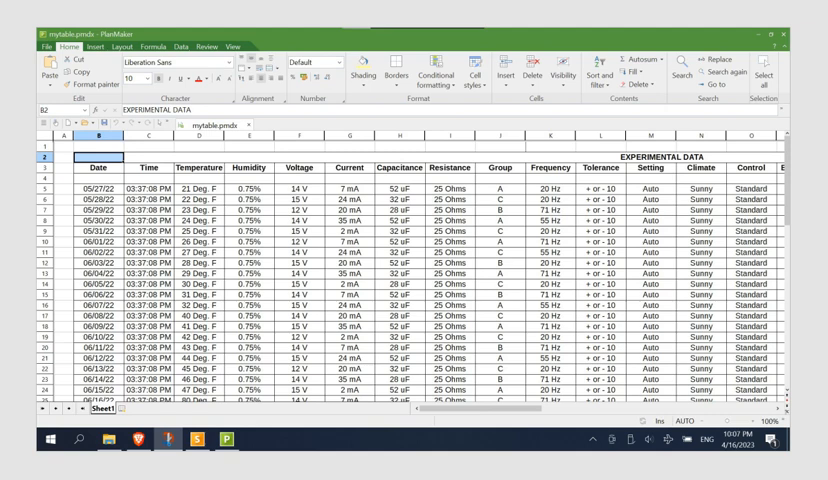
- Open Page setup for the experimental data spreadsheet from the File menu
{"action": "left_click", "coordinate": [45, 46]}
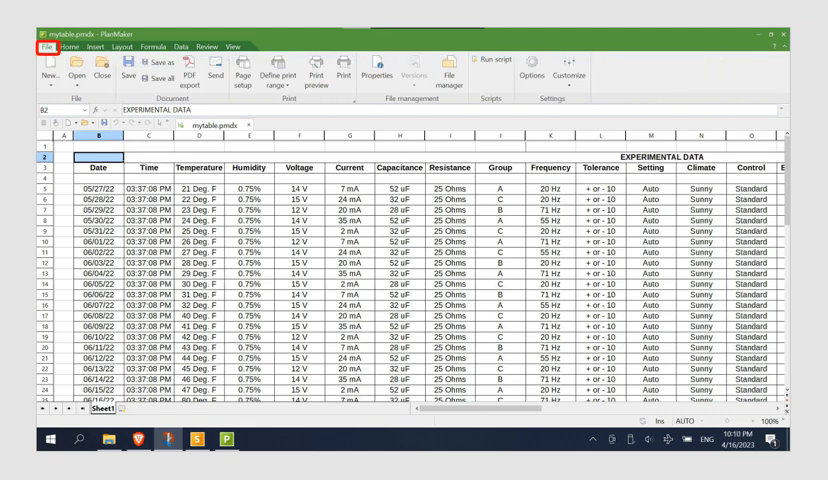
{"action": "left_click", "coordinate": [262, 79]}
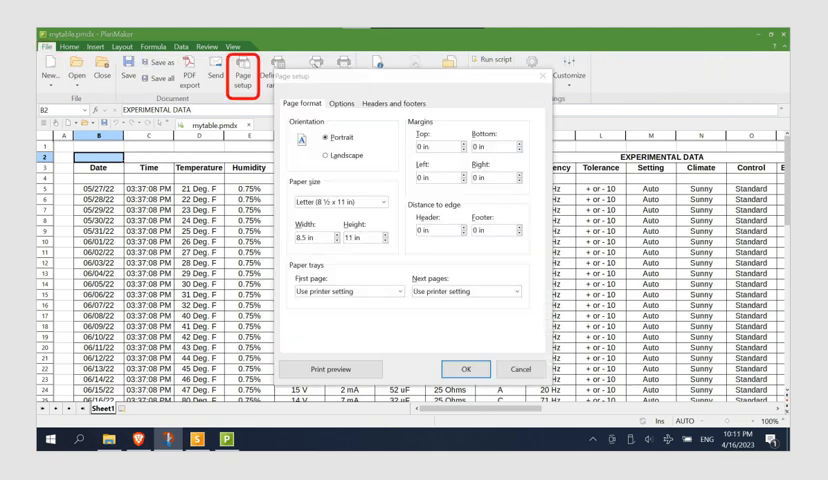
- Switch the letter page to landscape with 0.25-inch margins on all sides
{"action": "left_click", "coordinate": [320, 154]}
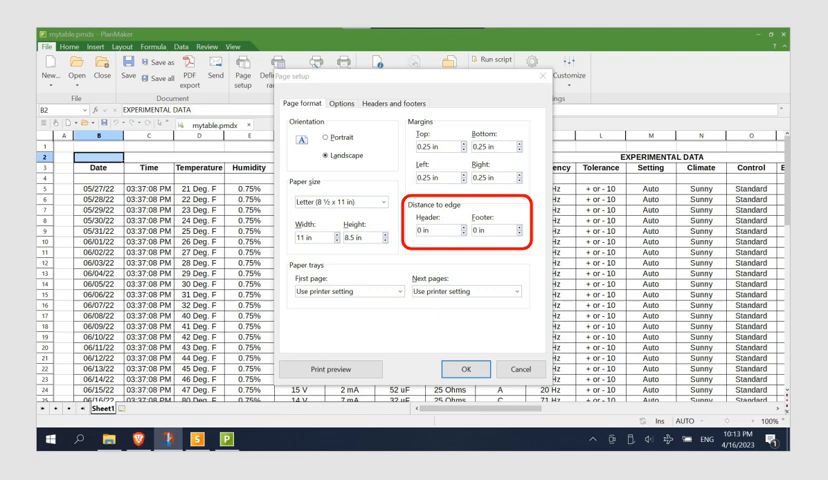
{"action": "left_click", "coordinate": [358, 101]}
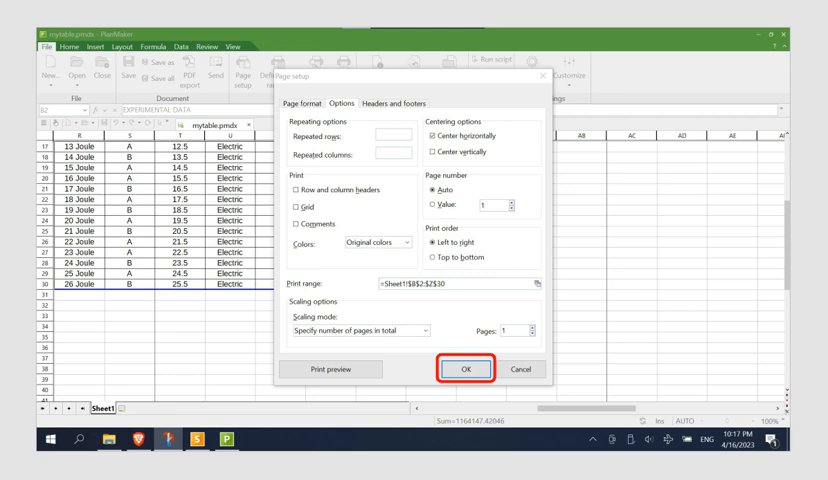
- Apply the centred one-page layout and preview the whole table on one landscape page
{"action": "left_click", "coordinate": [465, 368]}
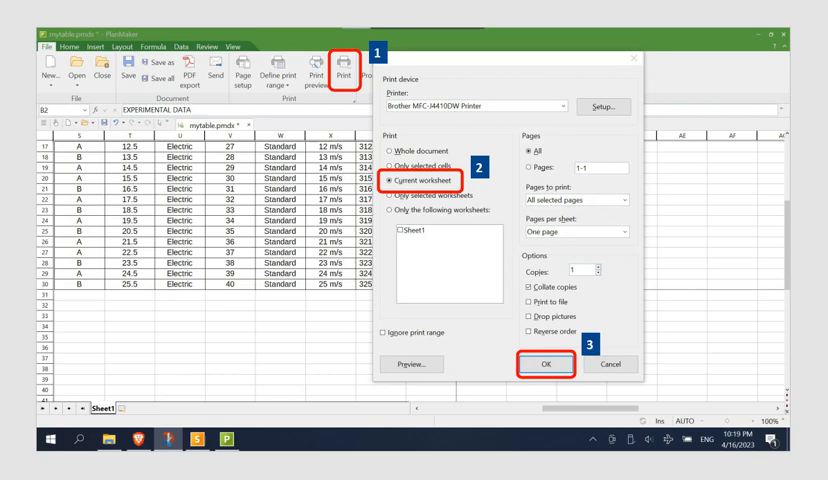
{"action": "left_click", "coordinate": [545, 363]}
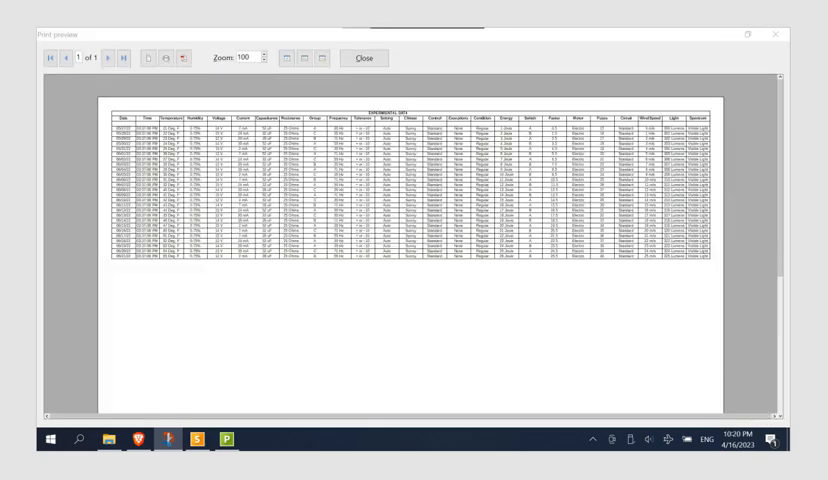